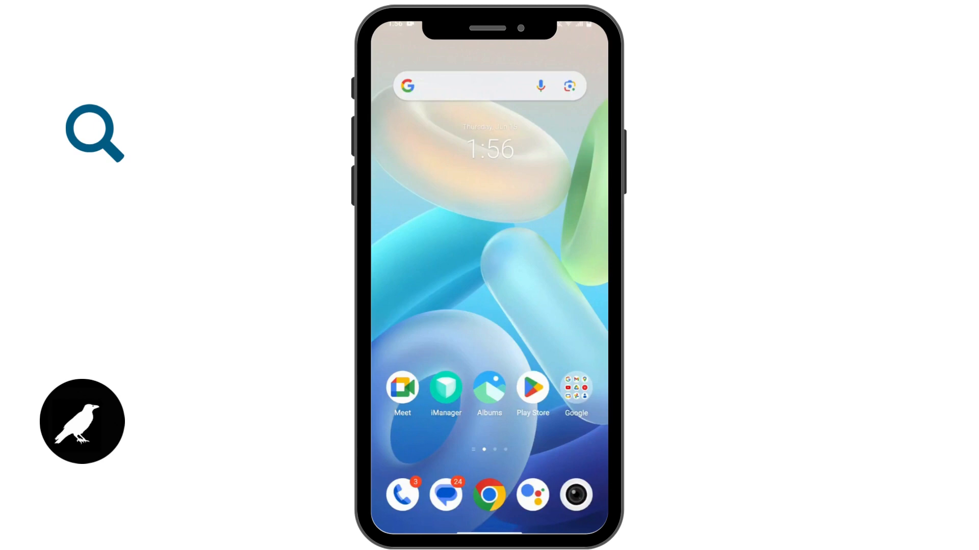
Launch TikTok Lite from the next home-screen page.
scroll(left, 3)
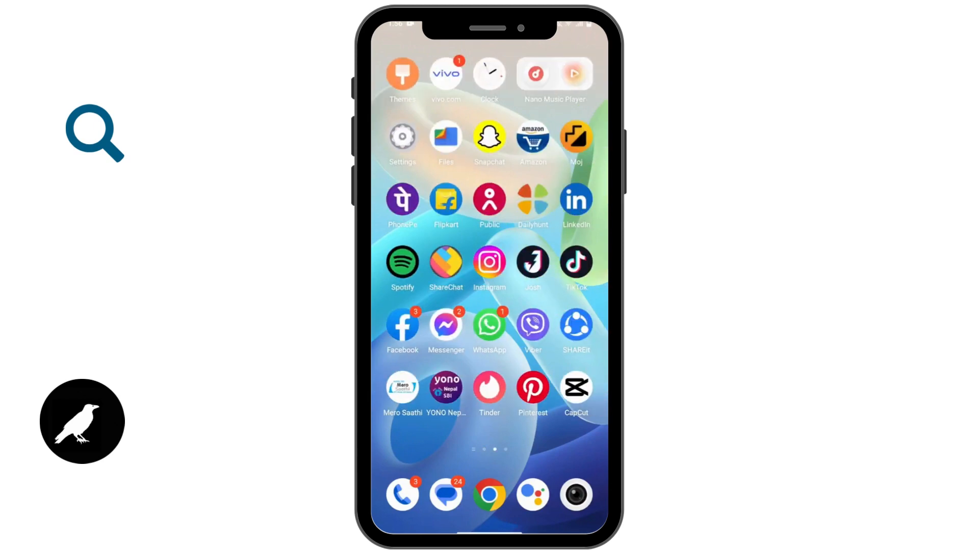
click(575, 262)
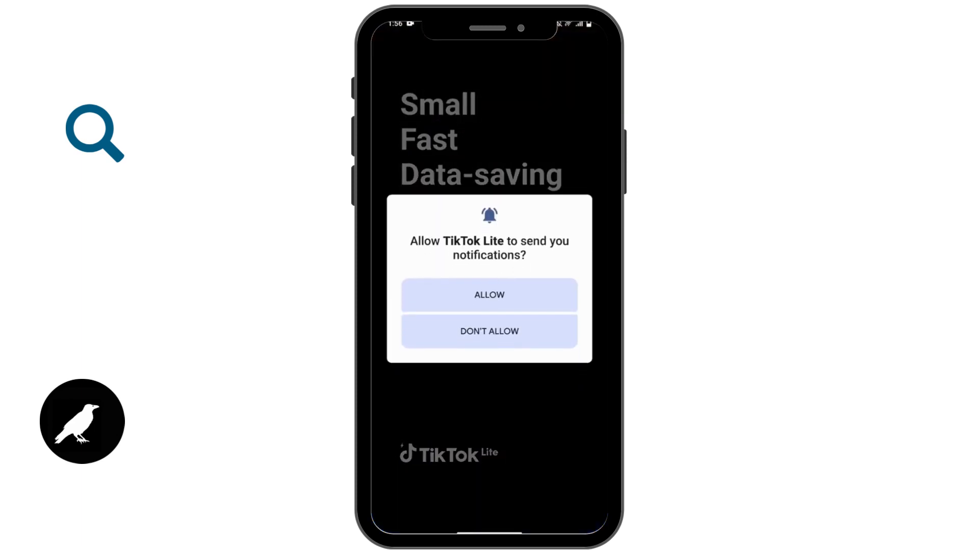
Answer the notification permission prompt to reach the sign-up sheet.
click(489, 296)
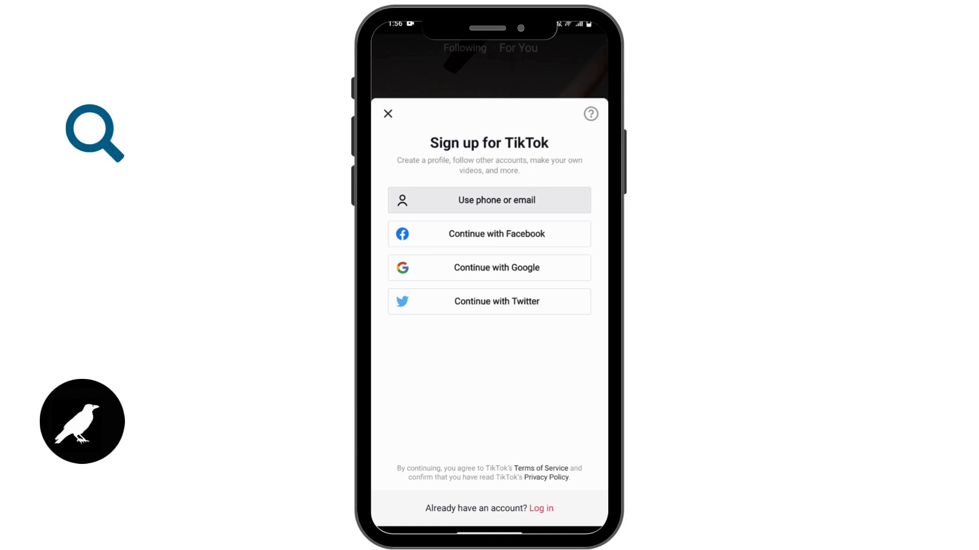
Enter the email starting 'wes', complete it from the suggestion, and submit it for sign-up.
click(489, 200)
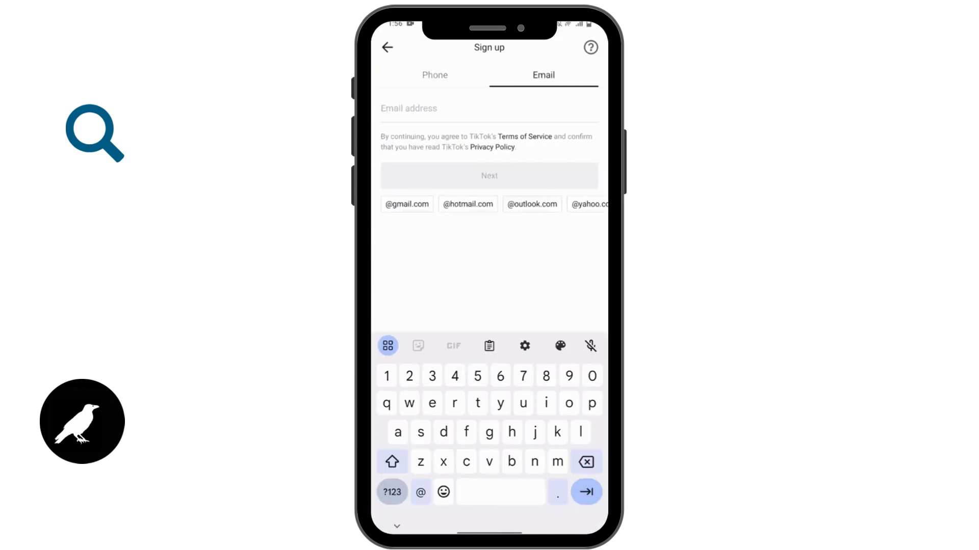
text(wes)
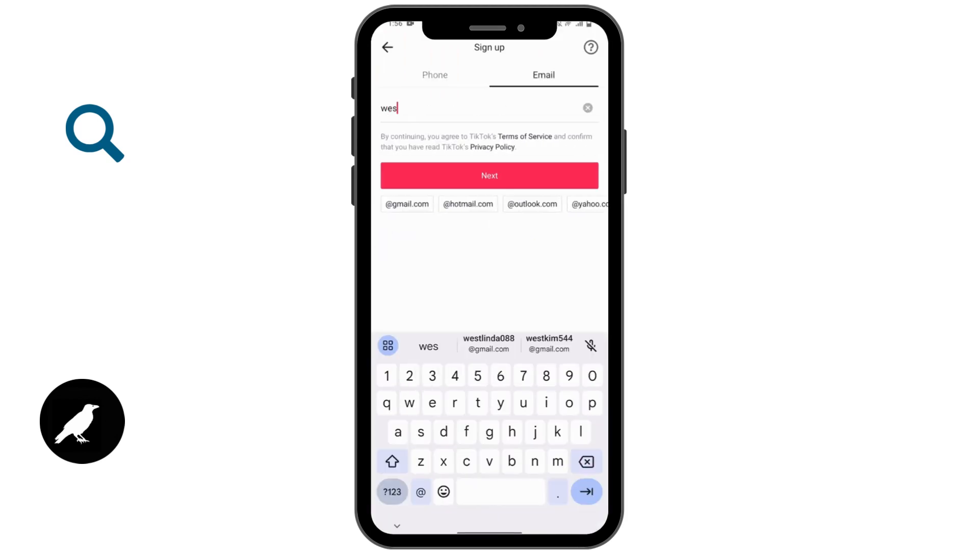
click(487, 345)
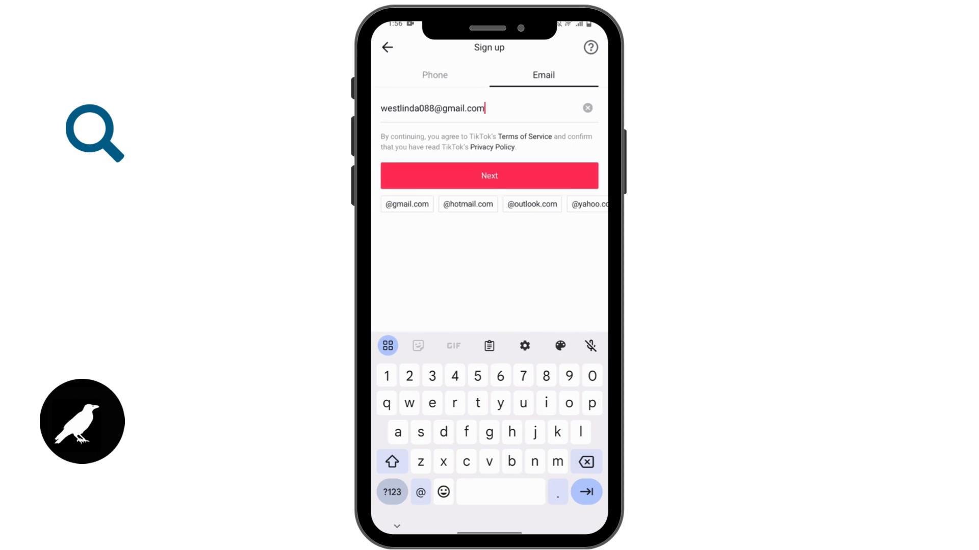
click(489, 176)
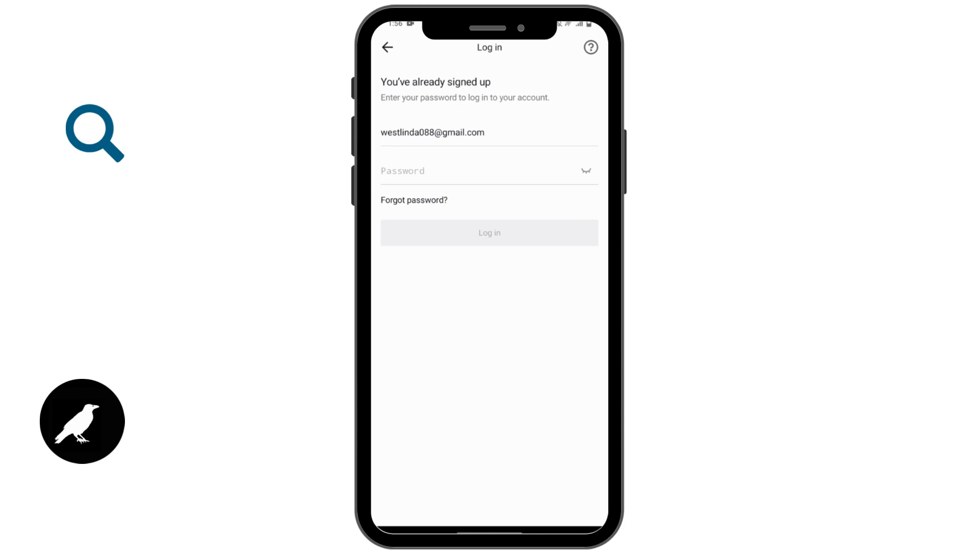
Submit the entered password to log in to the existing account.
click(489, 232)
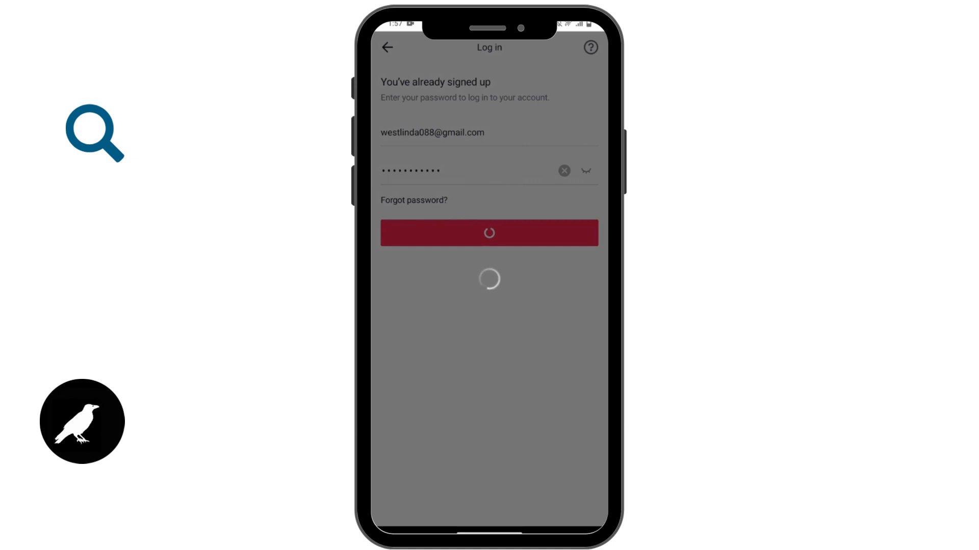
click(489, 233)
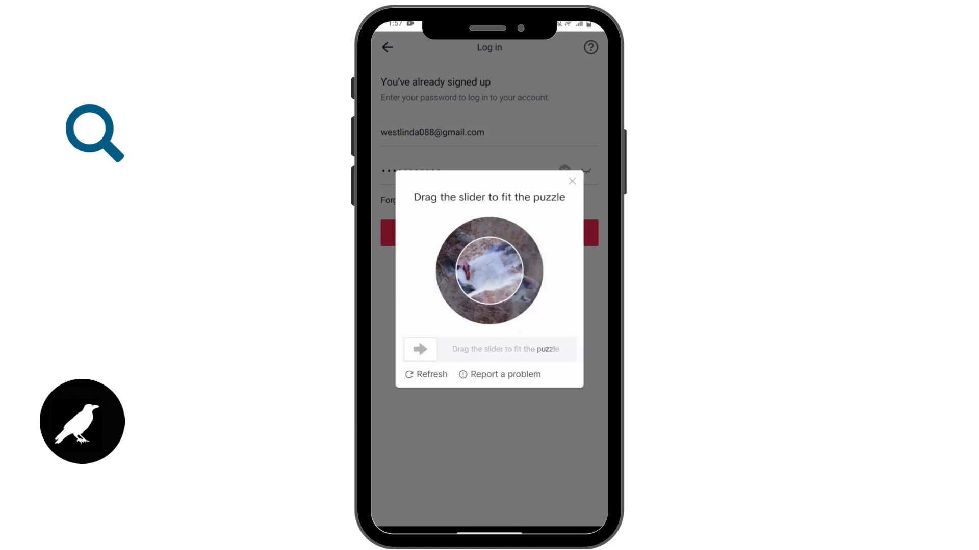
Drag the verification slider until the dog picture stands upright.
drag(419, 349, 559, 349)
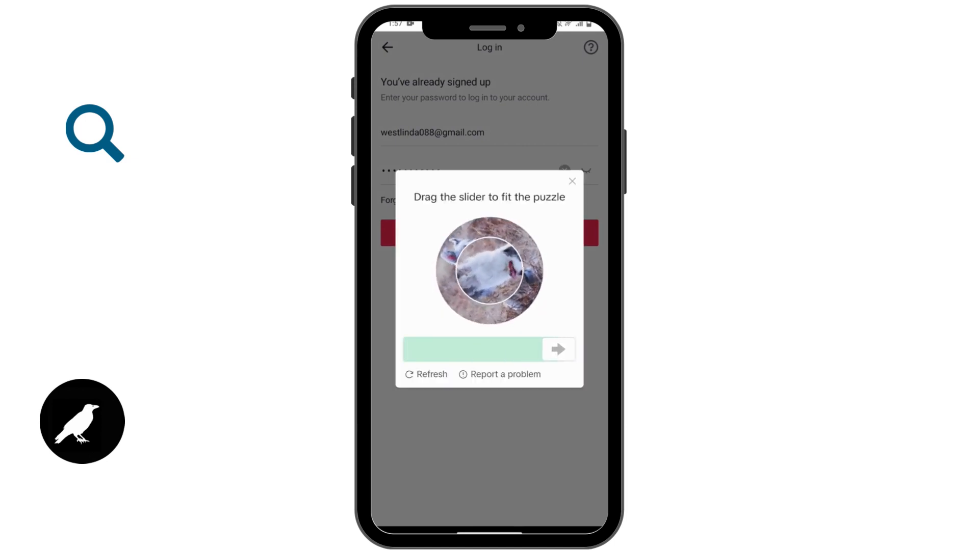
drag(556, 350, 511, 350)
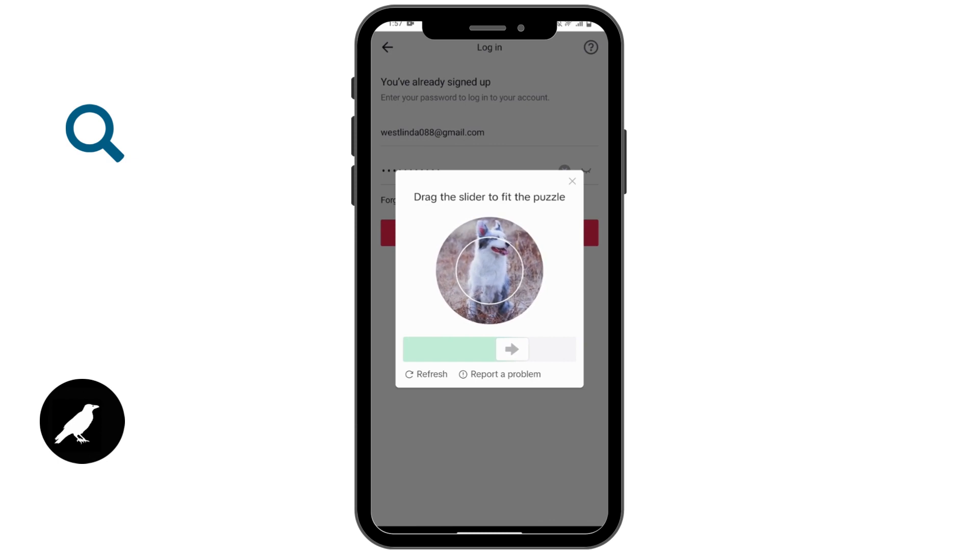